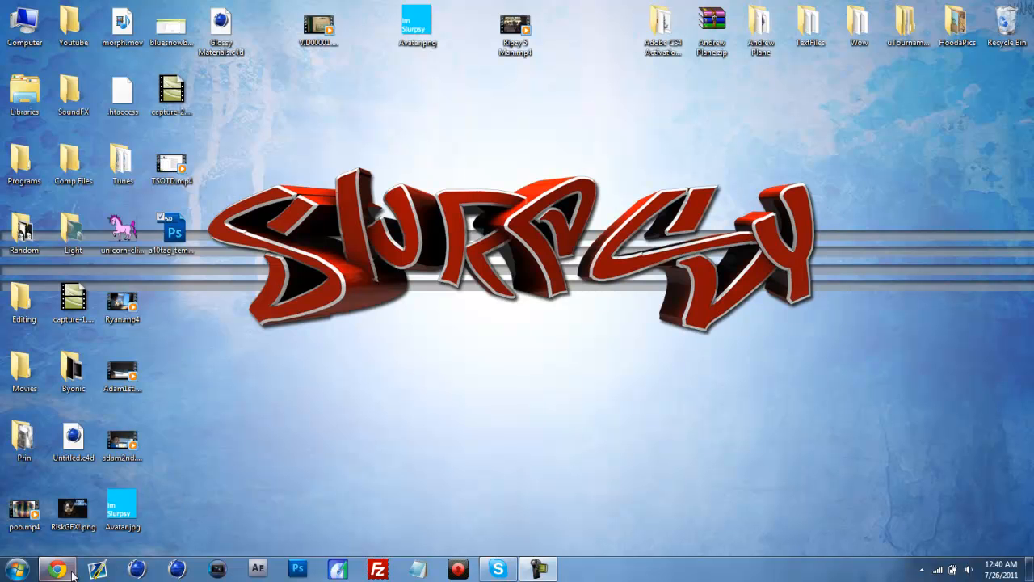
- Open Chrome and scroll through TheTrickShotOfTheDay's channel page
click(59, 563)
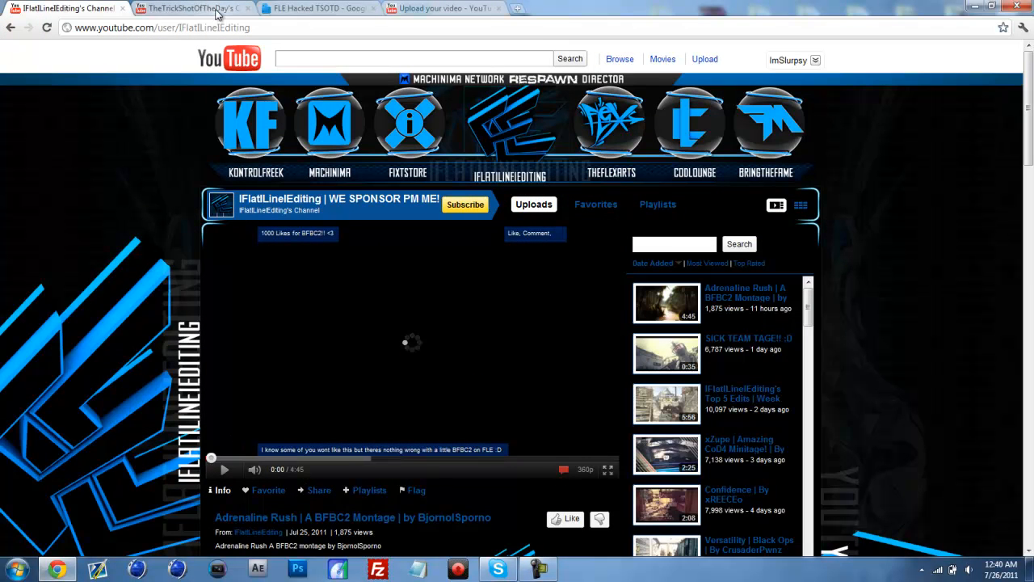
click(198, 13)
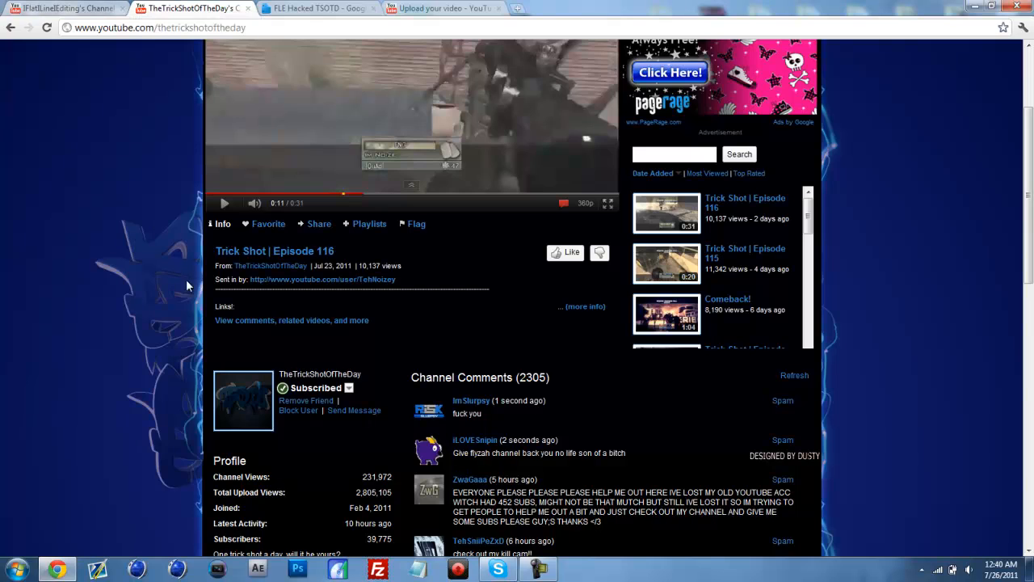
scroll(down, 3)
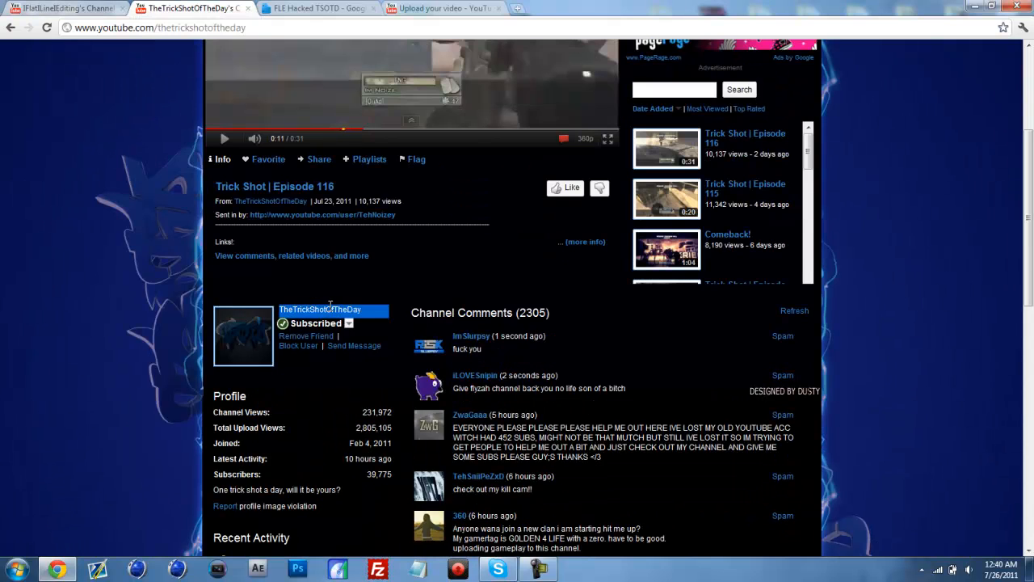
mouse_move(347, 243)
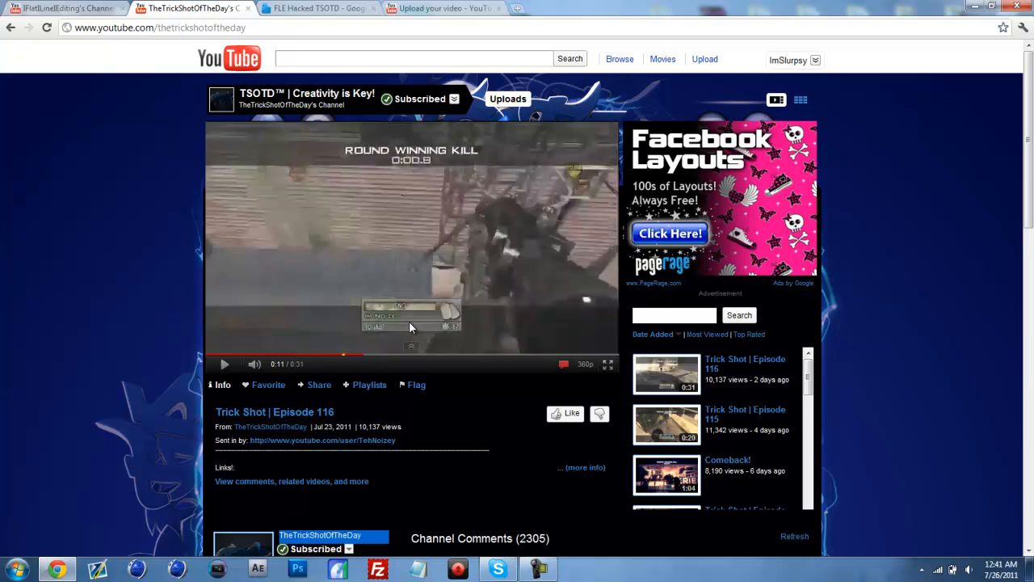
- Return to the IFlatlineEditing channel and scroll down to its featured channels list
click(63, 13)
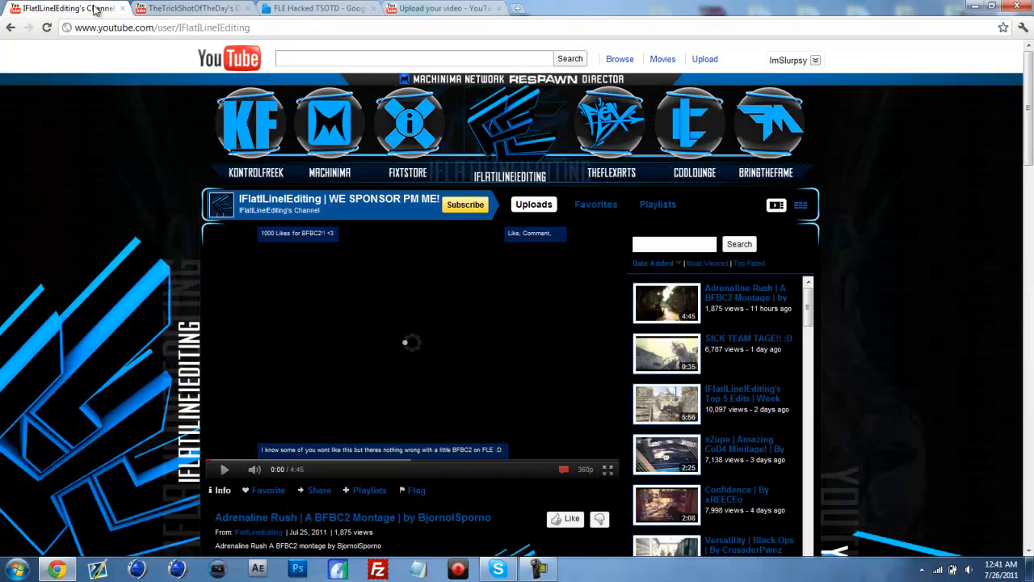
scroll(down, 3)
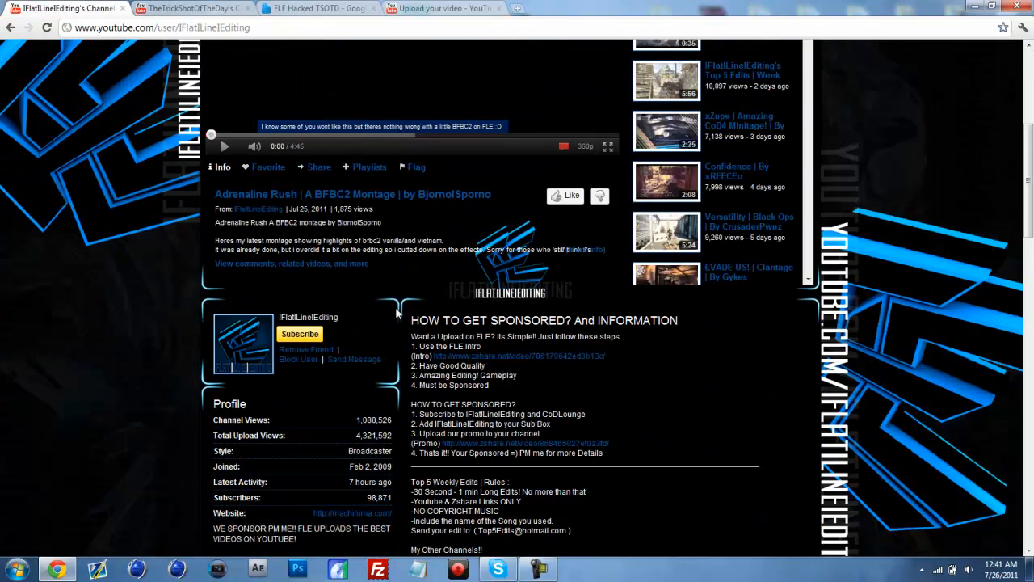
scroll(down, 3)
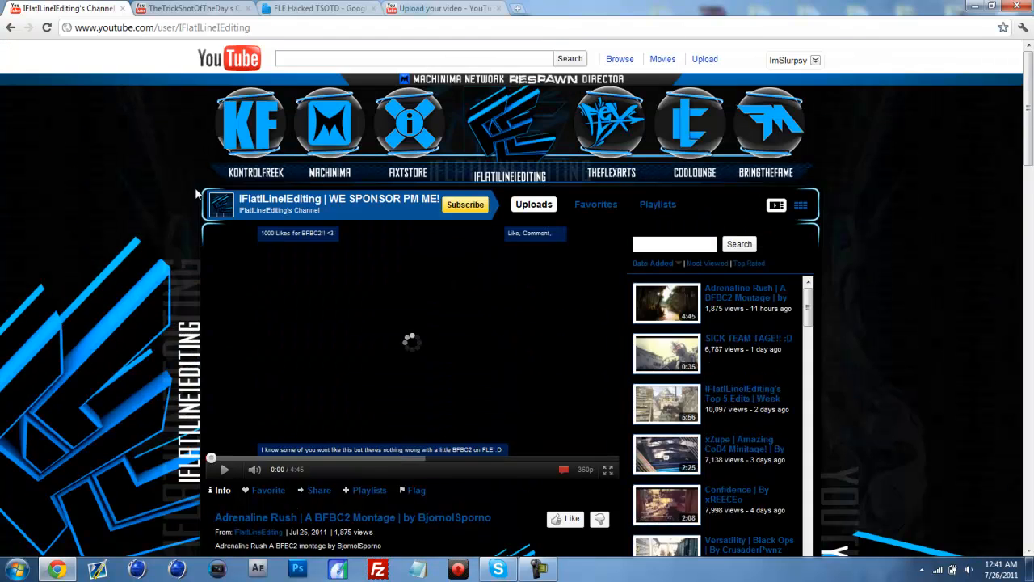
scroll(down, 3)
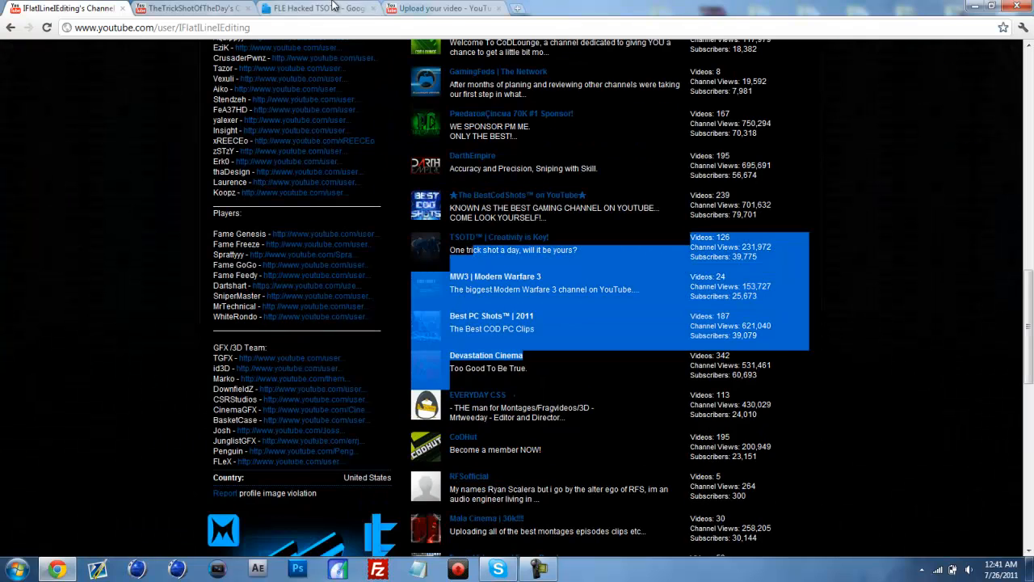
- View the 'FLE Hacked TSOTD' chat log document, scrolling down and back up
click(307, 9)
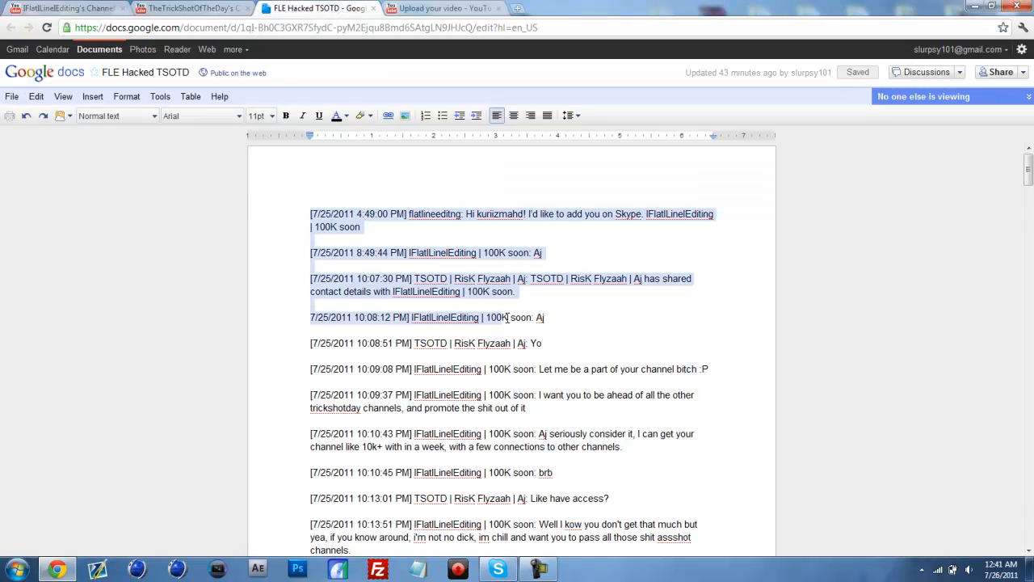
scroll(down, 3)
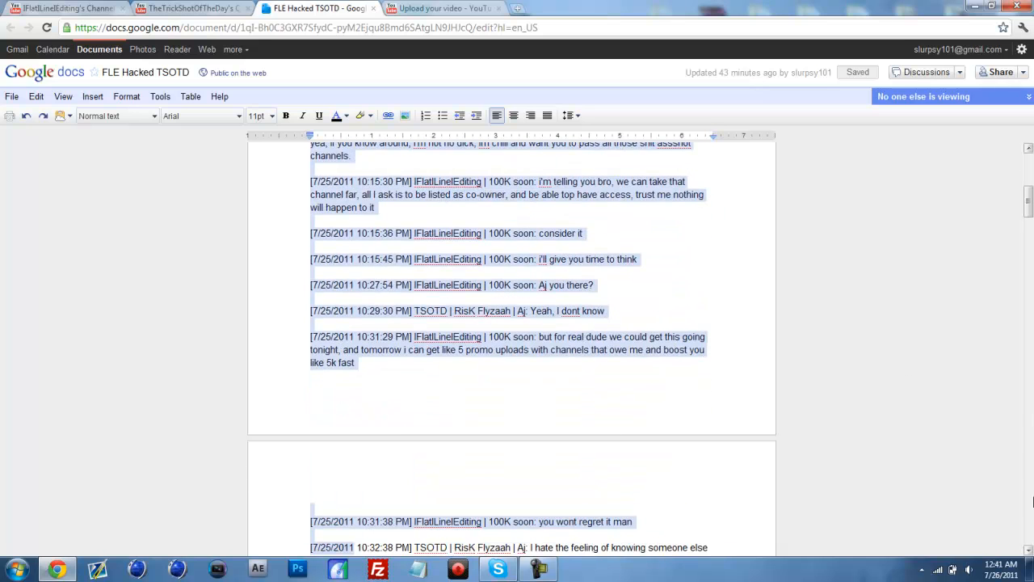
scroll(up, 3)
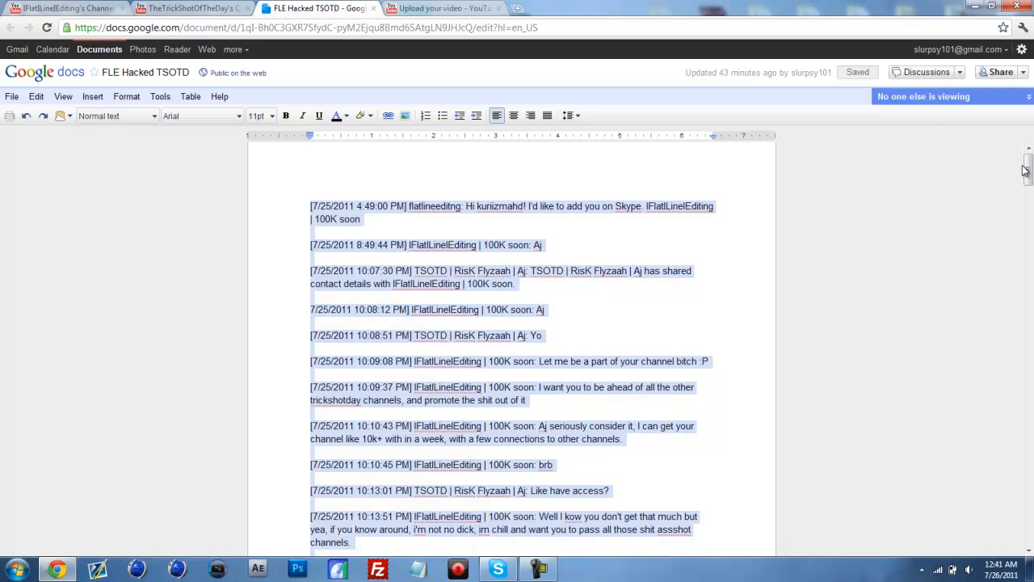
- Bring up TheTrickShotOfTheDay's Channel Comments (2305) after a brief check of the chat log
click(194, 13)
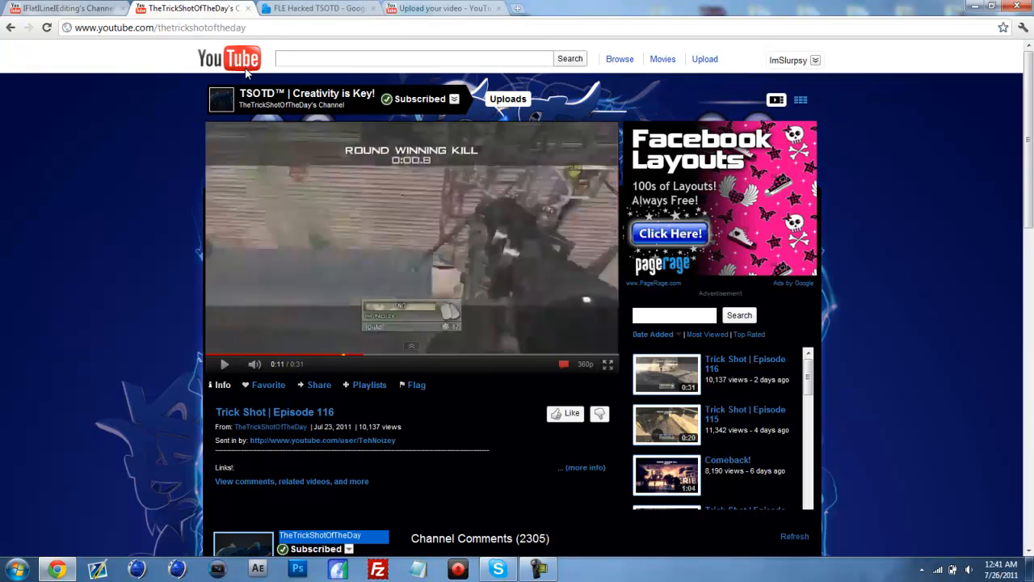
scroll(down, 3)
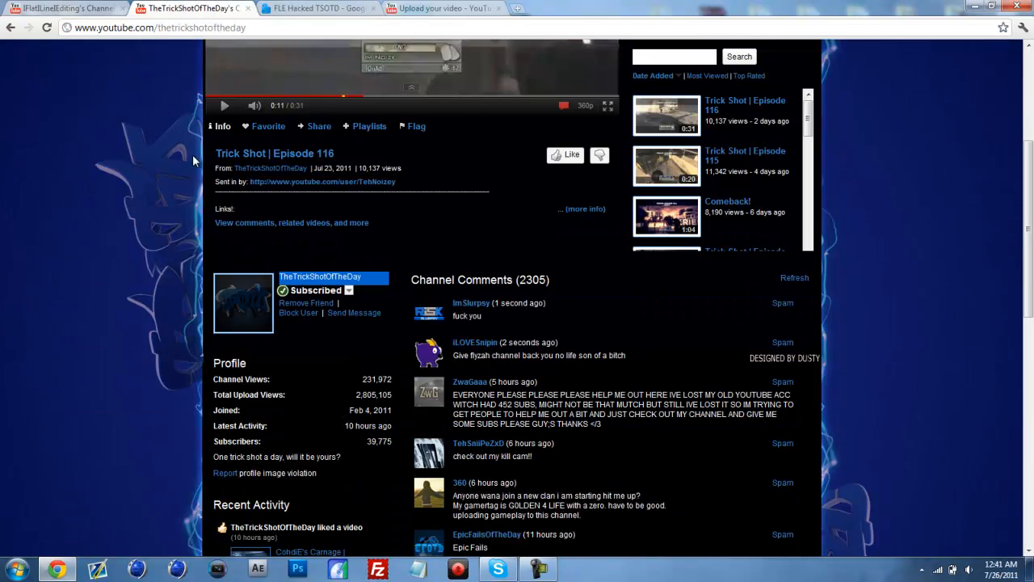
click(344, 10)
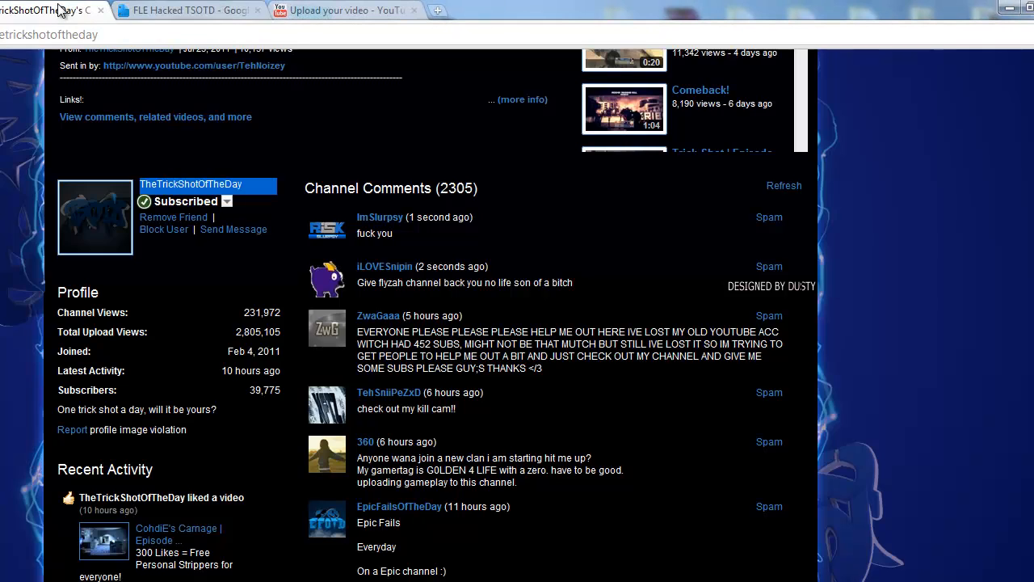
click(185, 11)
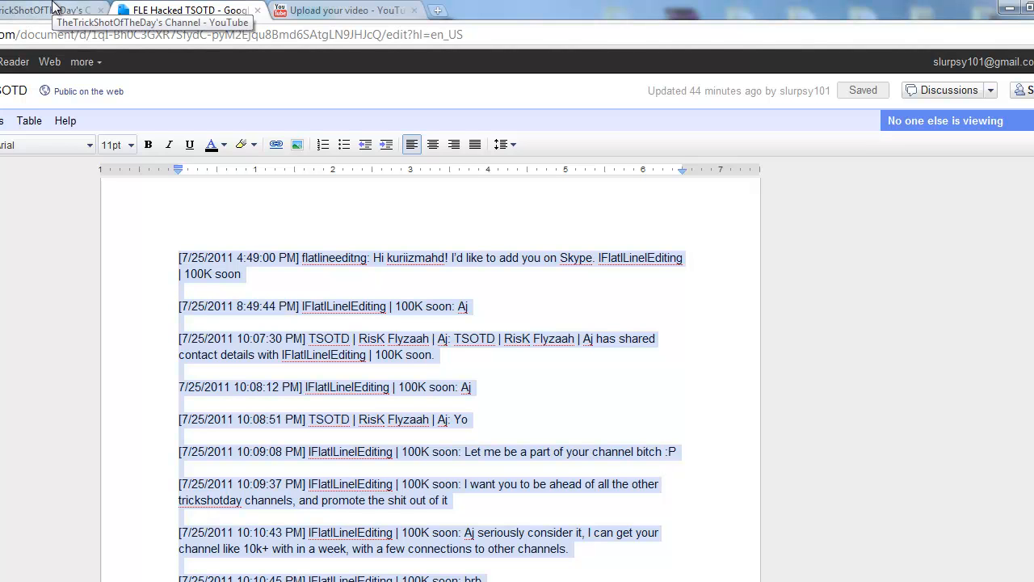
click(32, 8)
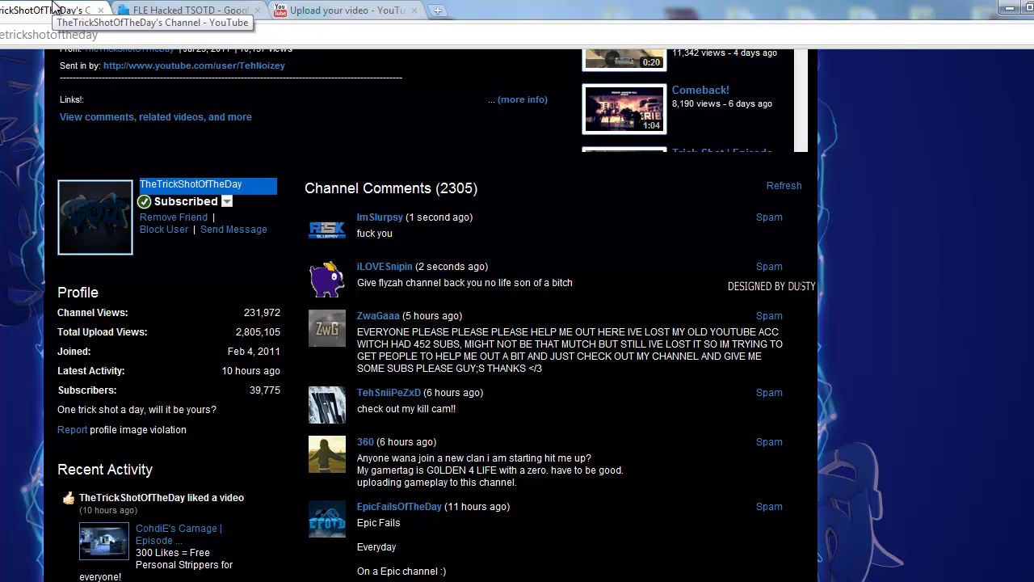
mouse_move(69, 8)
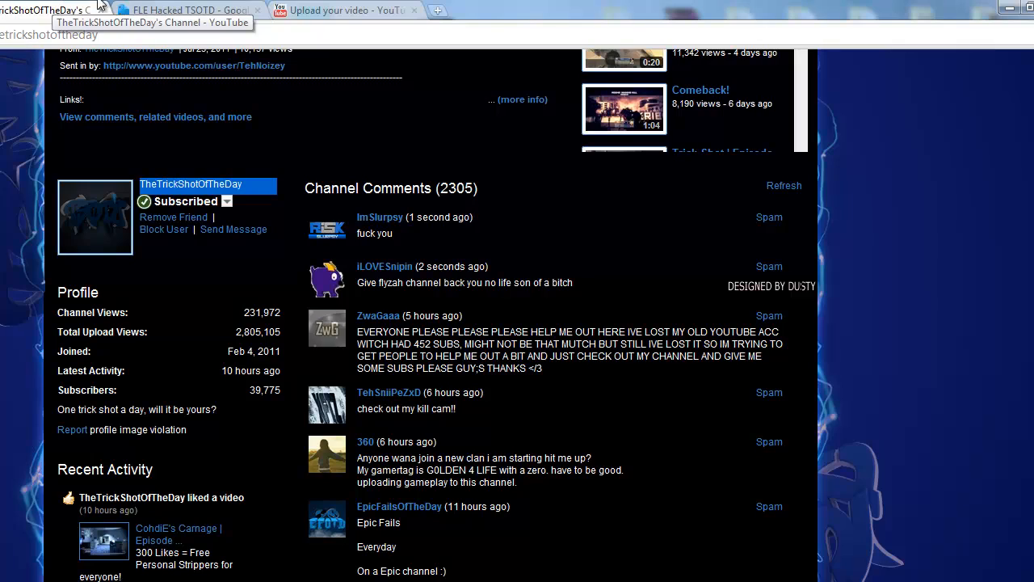
- Scroll further down the FLE Hacked TSOTD chat log, then return to IFlatlineEditing's channel
click(194, 10)
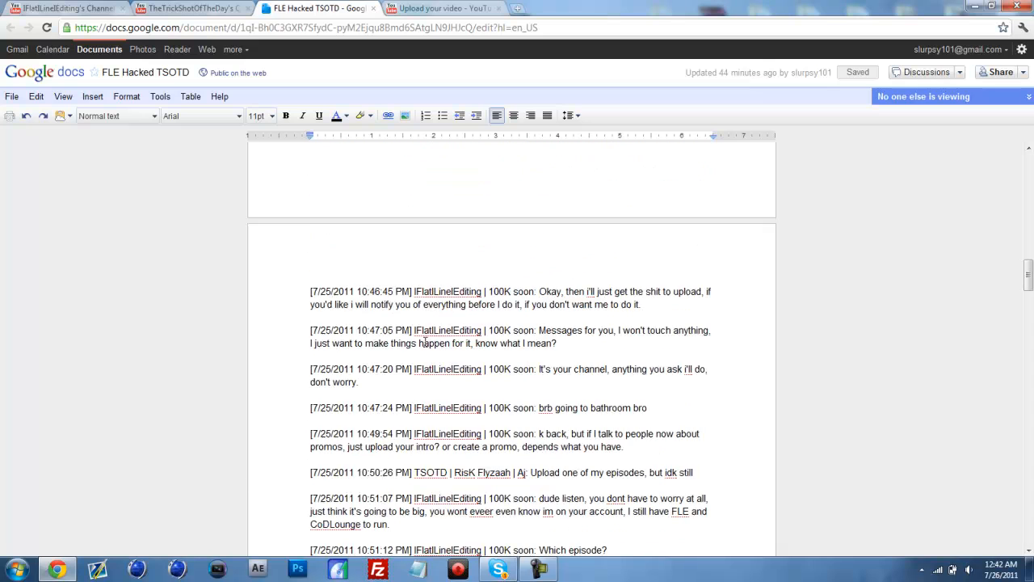
scroll(down, 3)
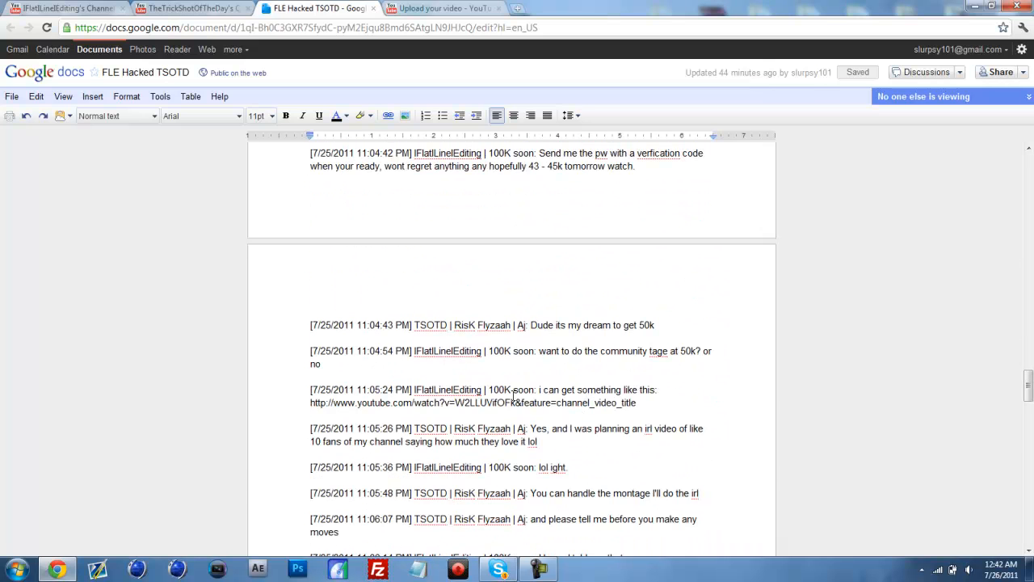
scroll(down, 3)
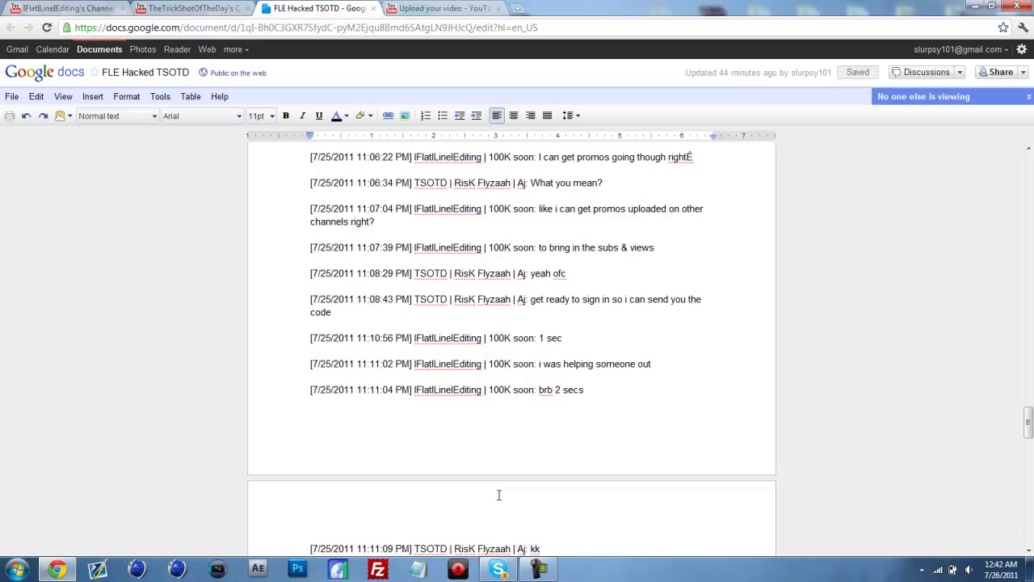
mouse_move(439, 476)
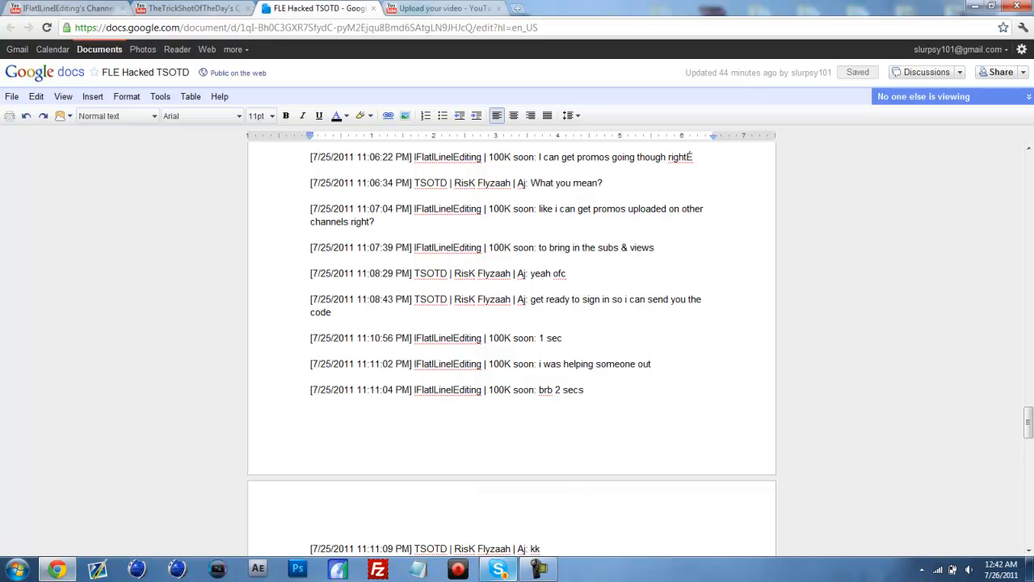
click(497, 569)
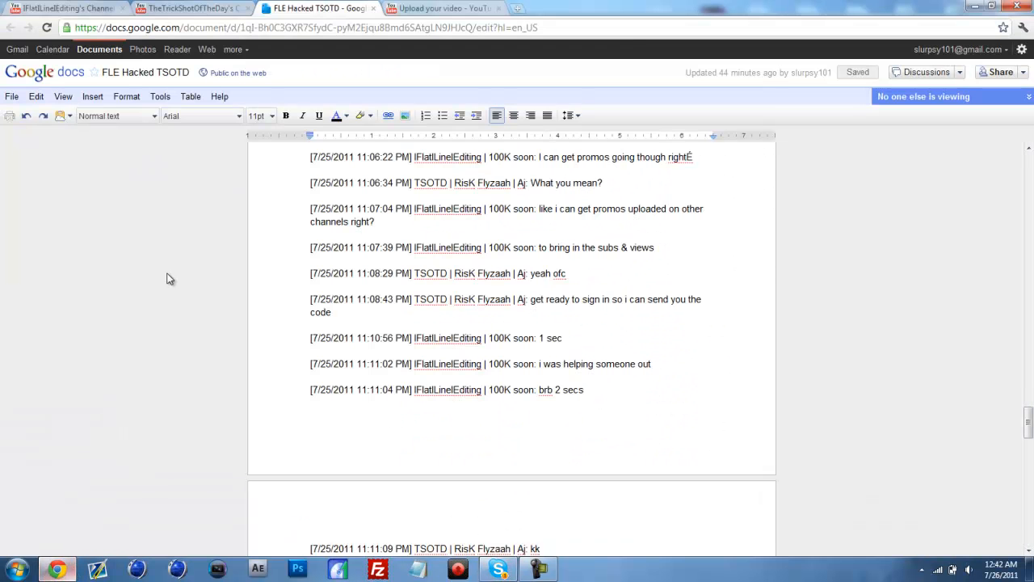
click(65, 8)
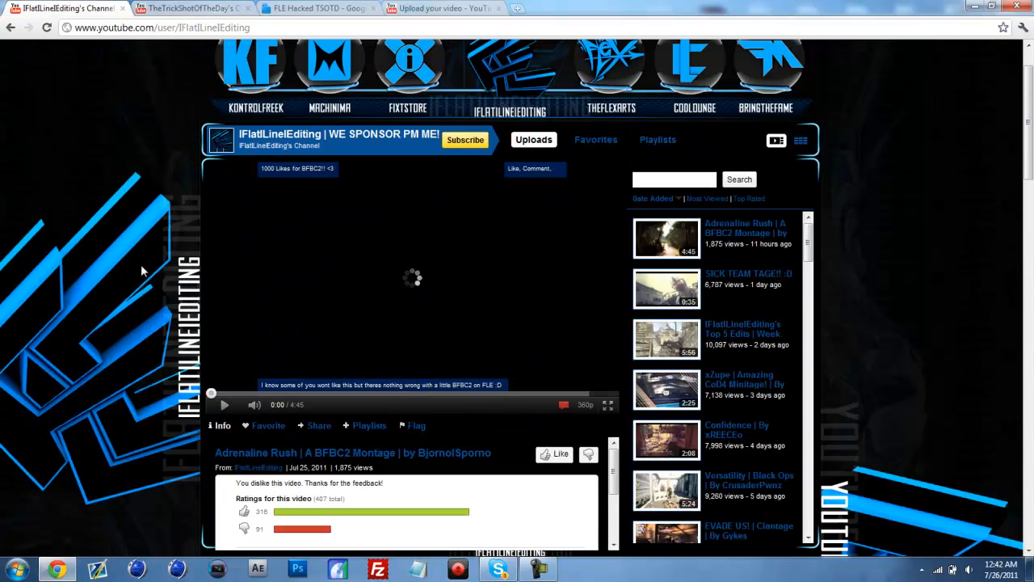
- Scroll to IFlatlineEditing's comments, then return to TheTrickShotOfTheDay's channel page
scroll(down, 3)
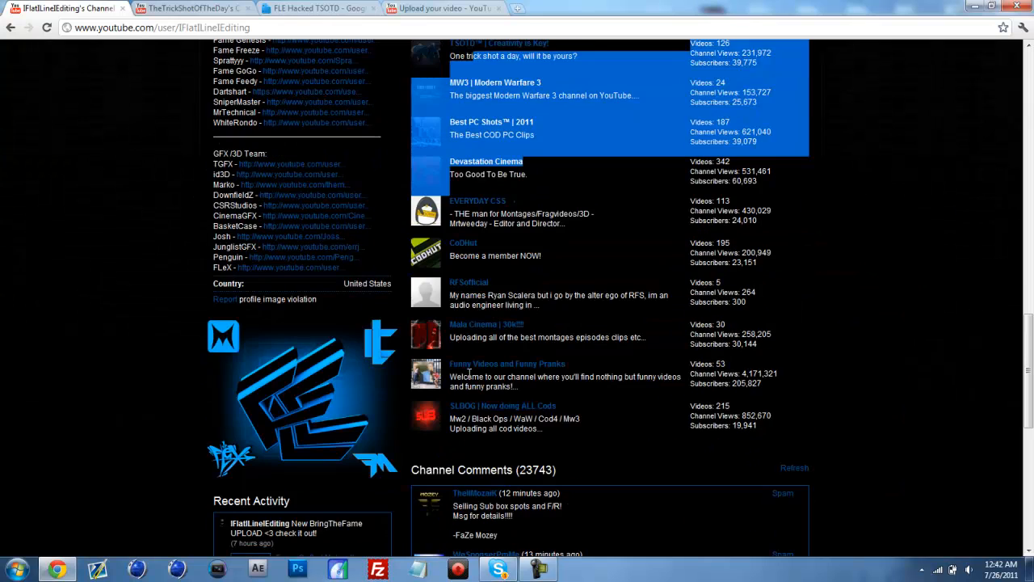
scroll(down, 3)
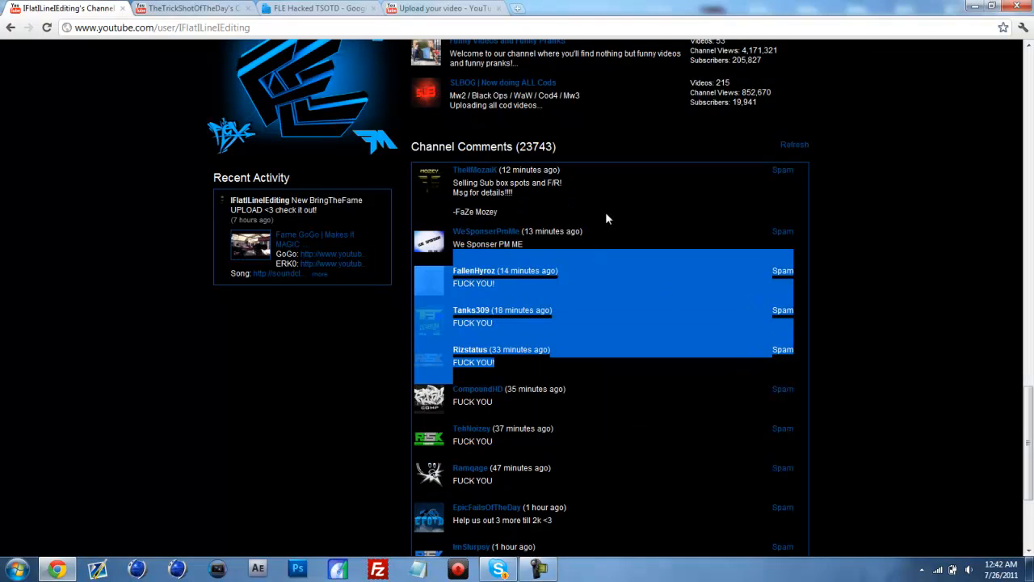
click(202, 14)
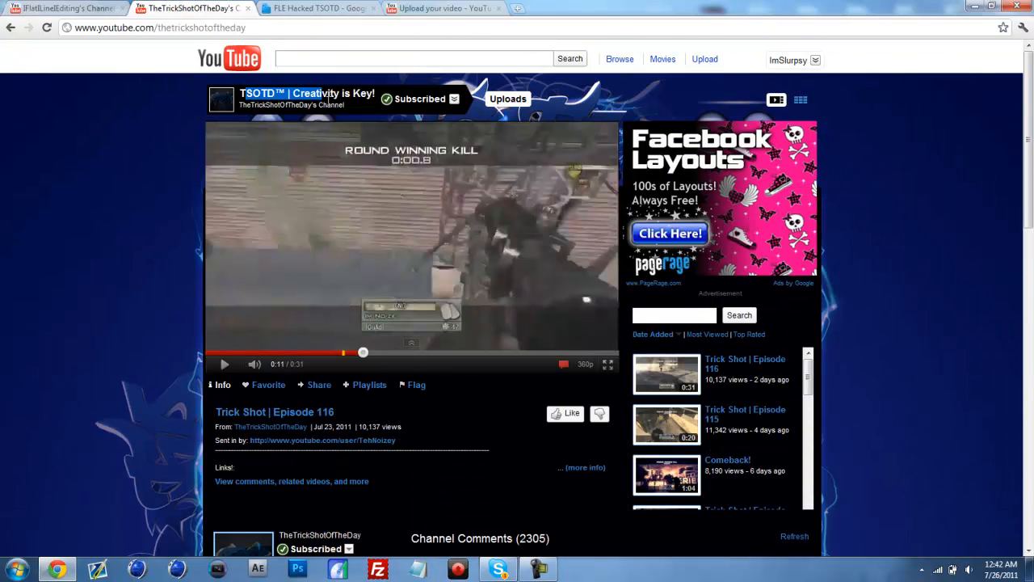
scroll(down, 3)
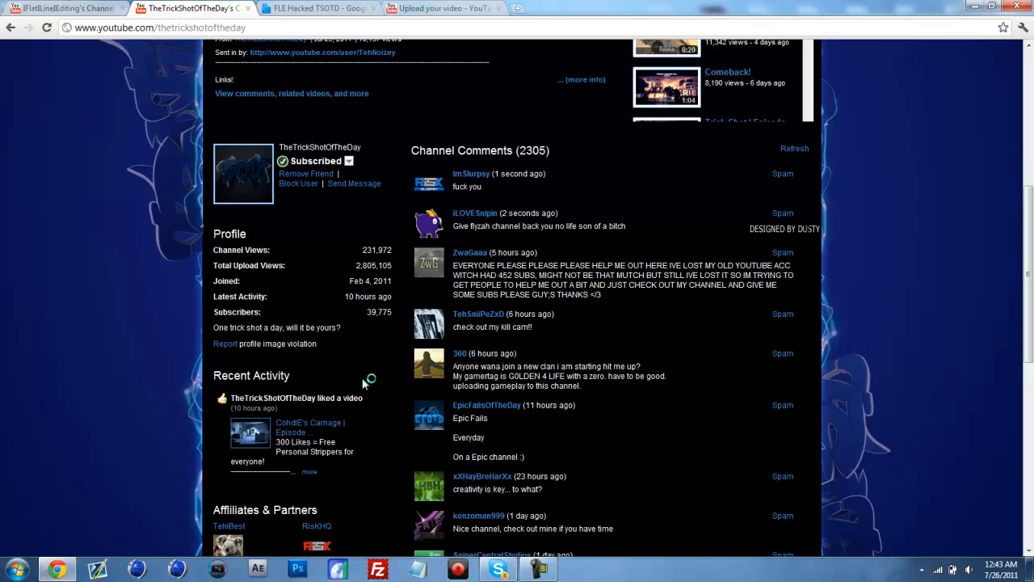
mouse_move(343, 332)
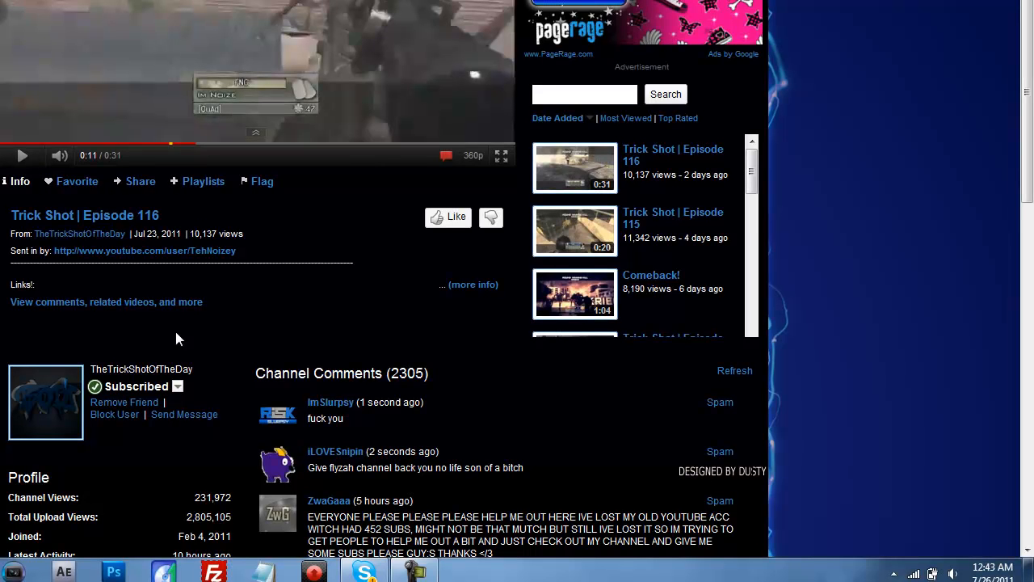
mouse_move(150, 265)
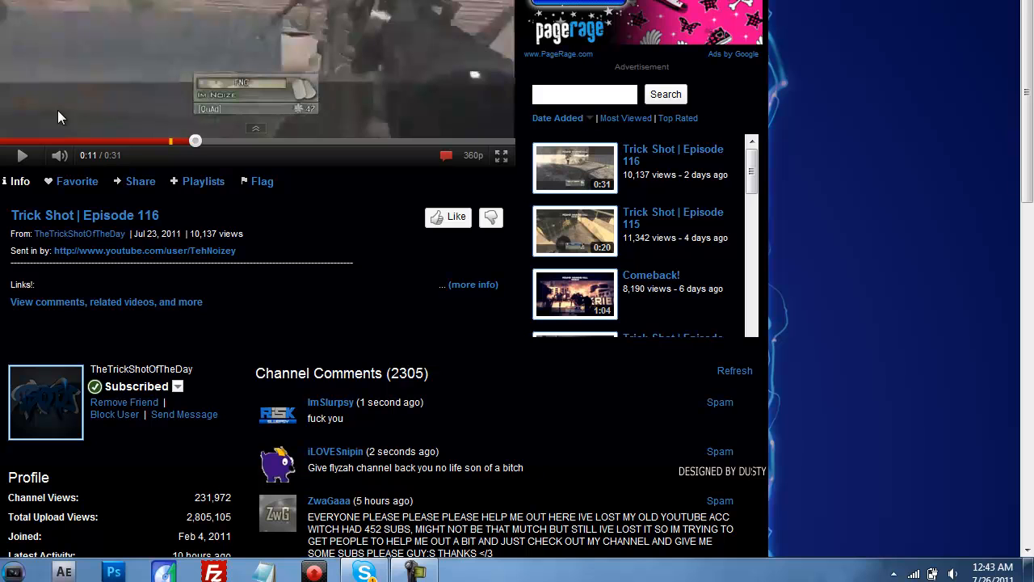
mouse_move(47, 110)
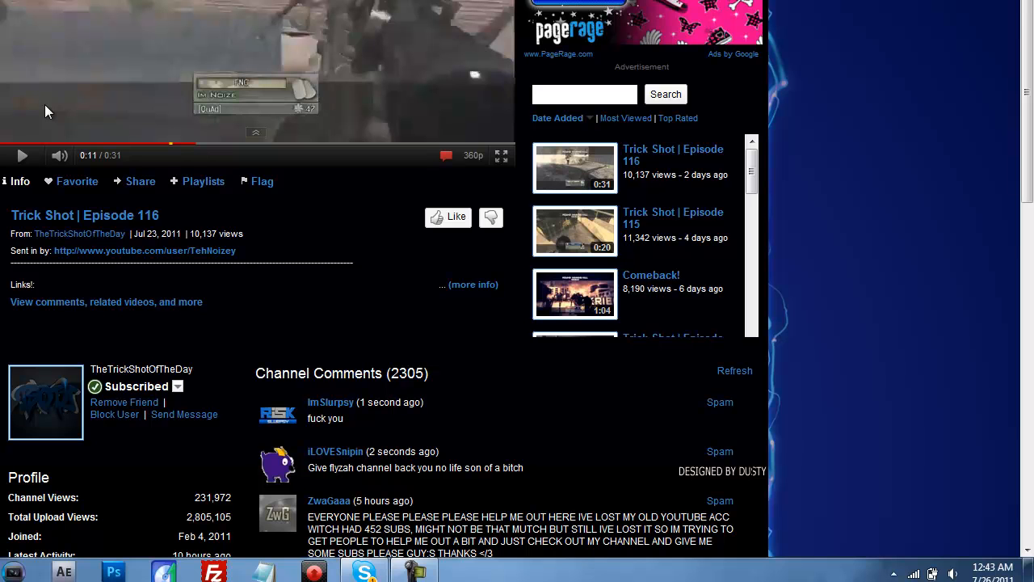
click(412, 577)
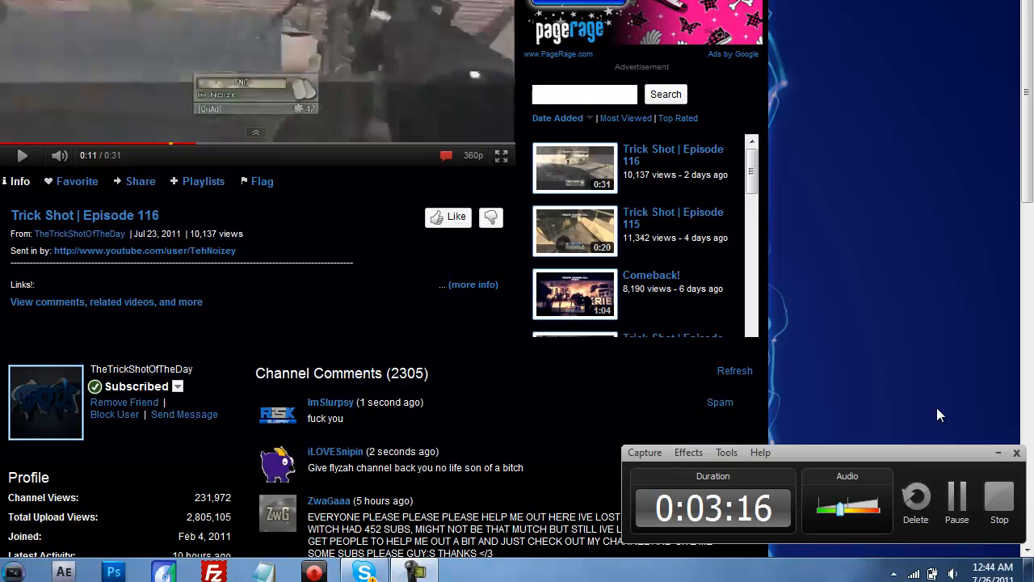
mouse_move(957, 427)
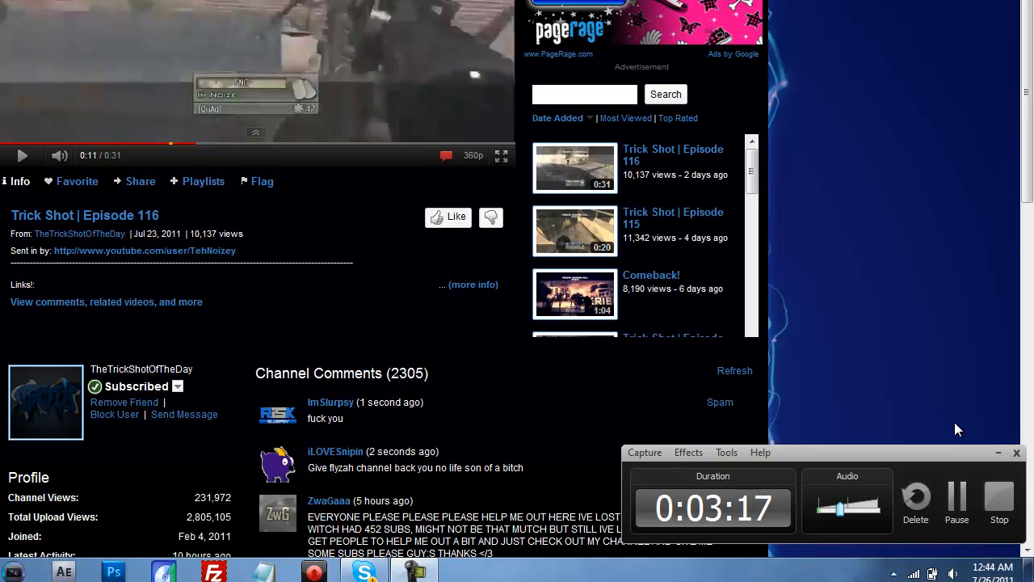